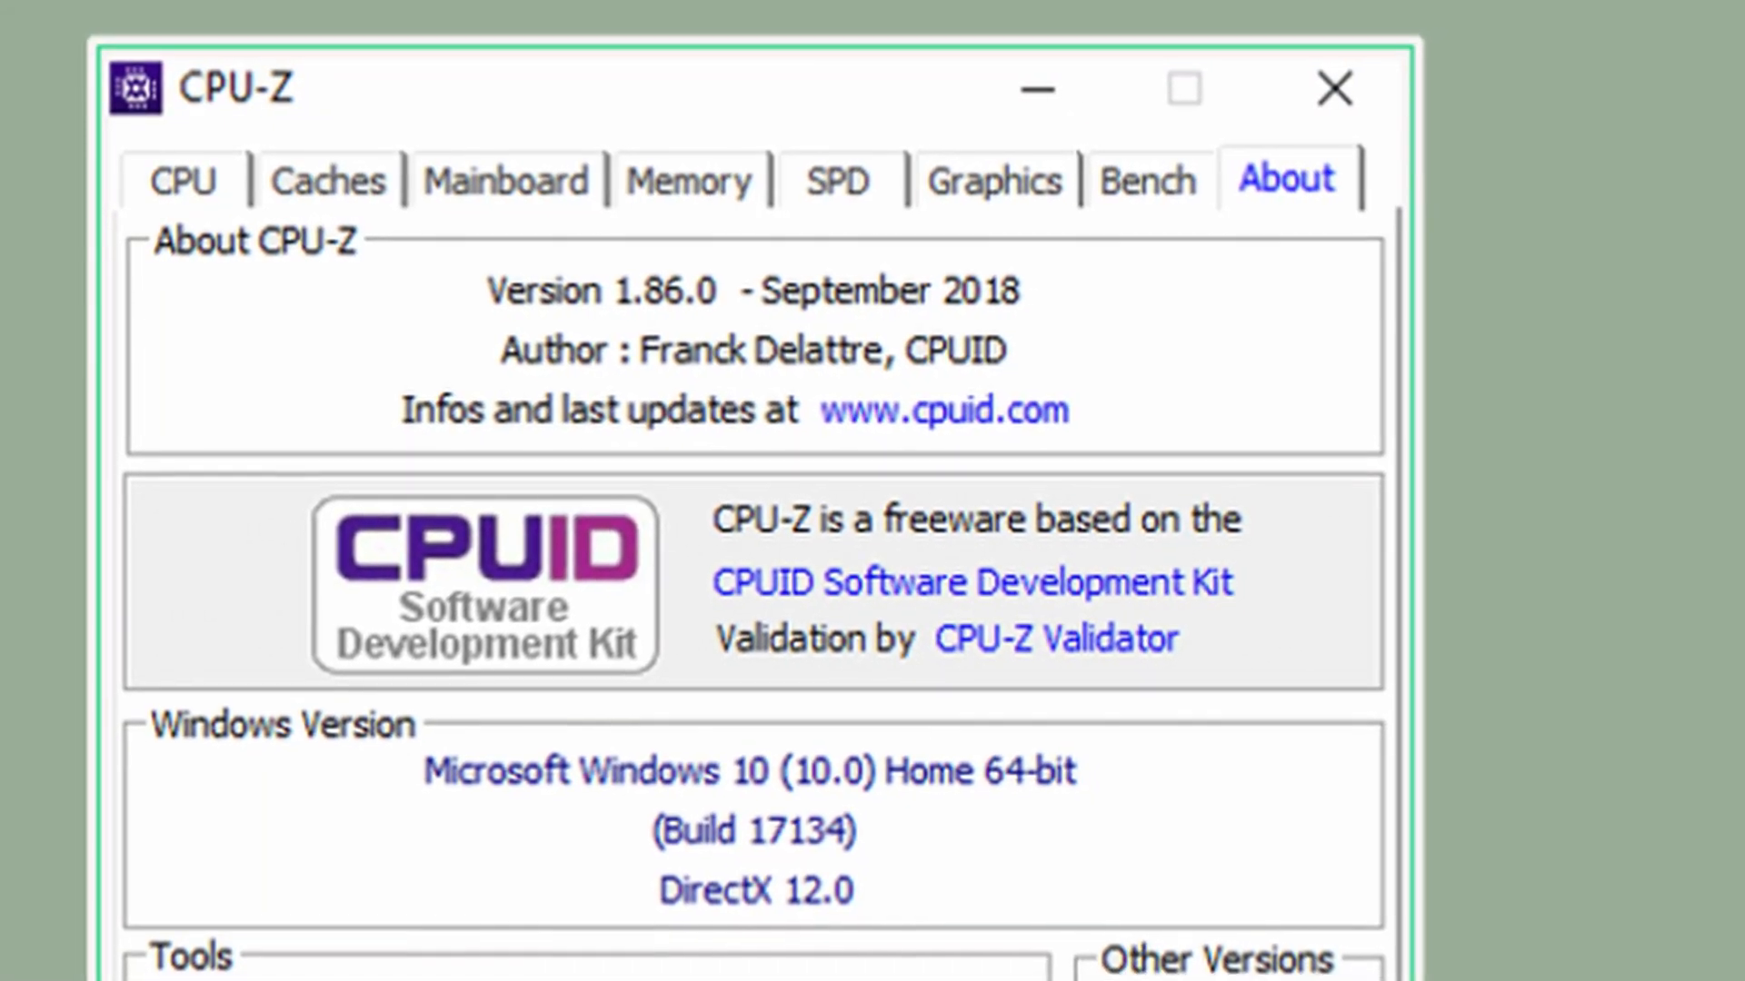
Close the About CrystalDiskMark dialog to show the MX500 USB3 results (283.9 MB/s sequential read)
{"action": "left_click", "coordinate": [180, 179]}
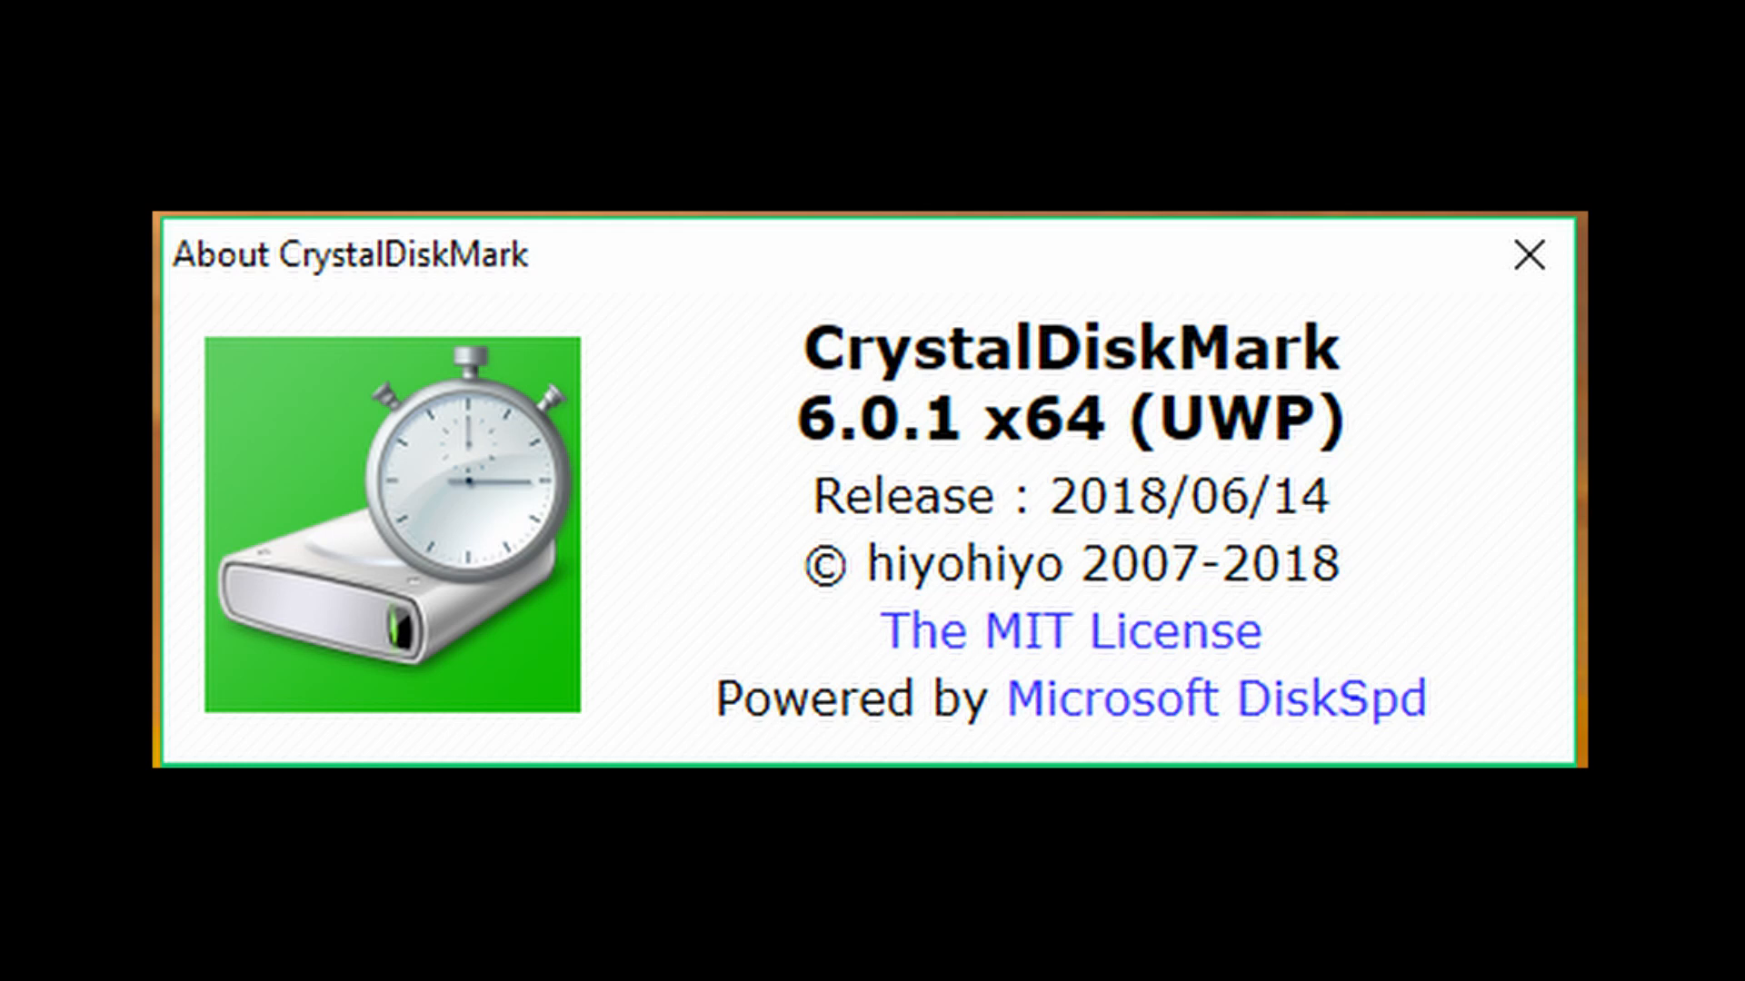
{"action": "left_click", "coordinate": [1529, 254]}
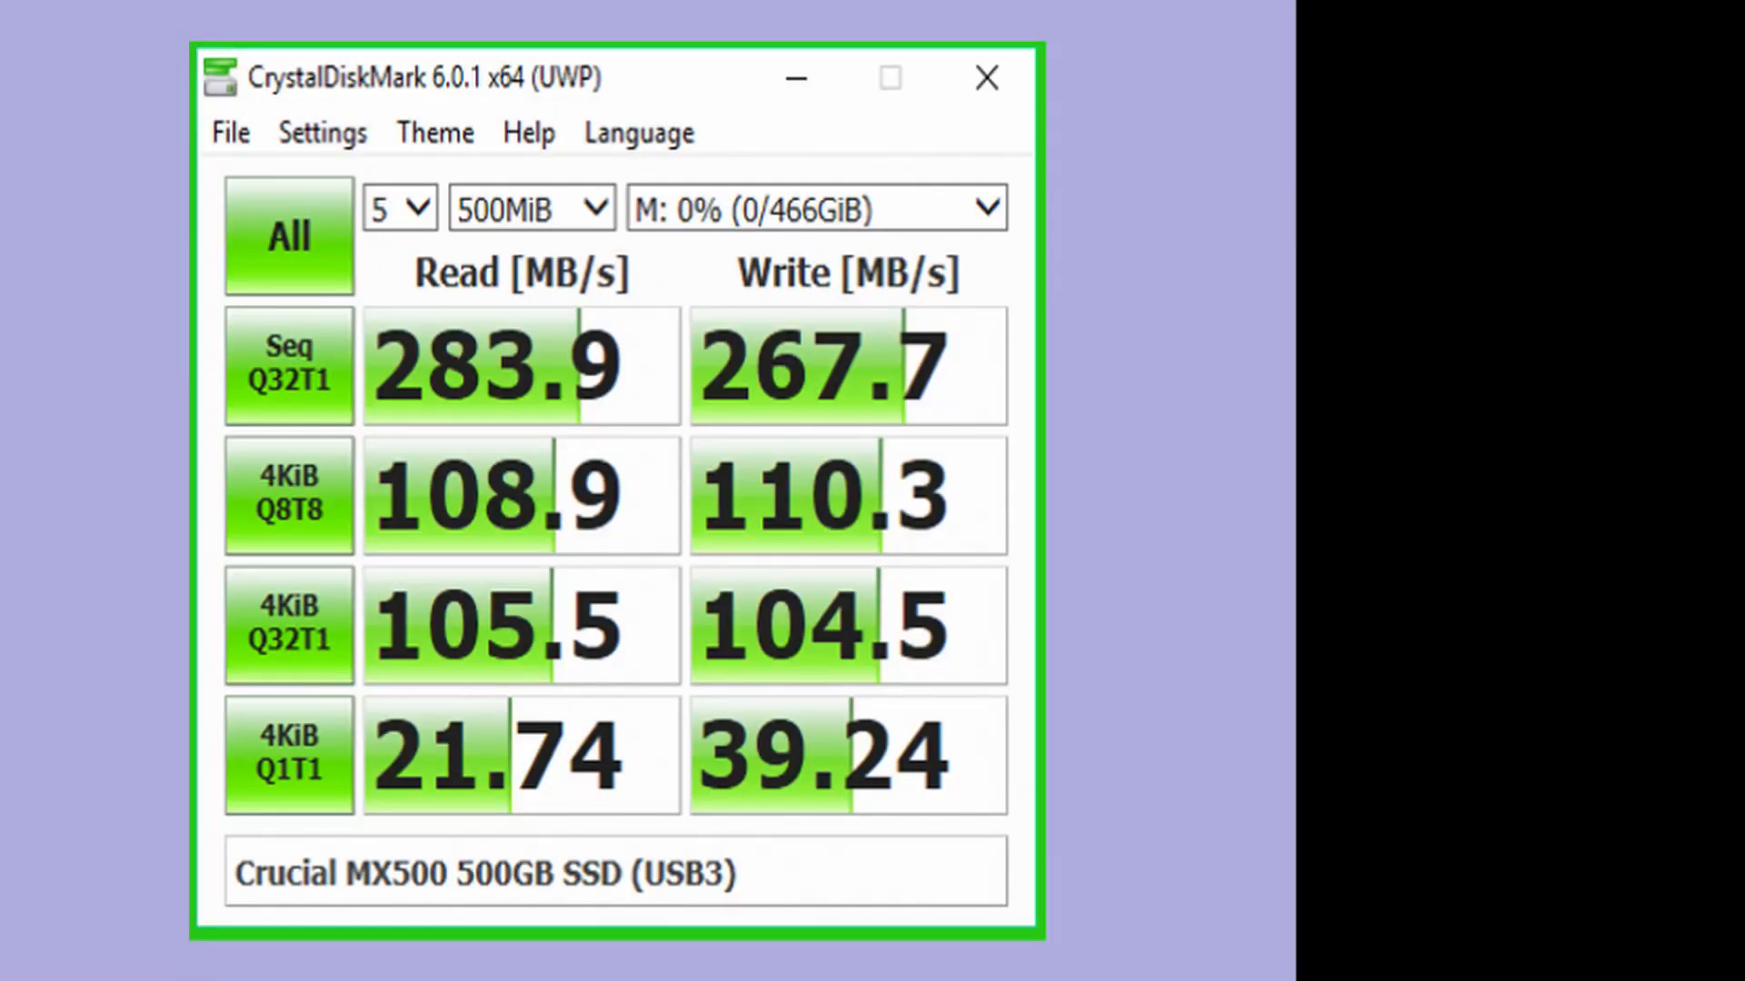